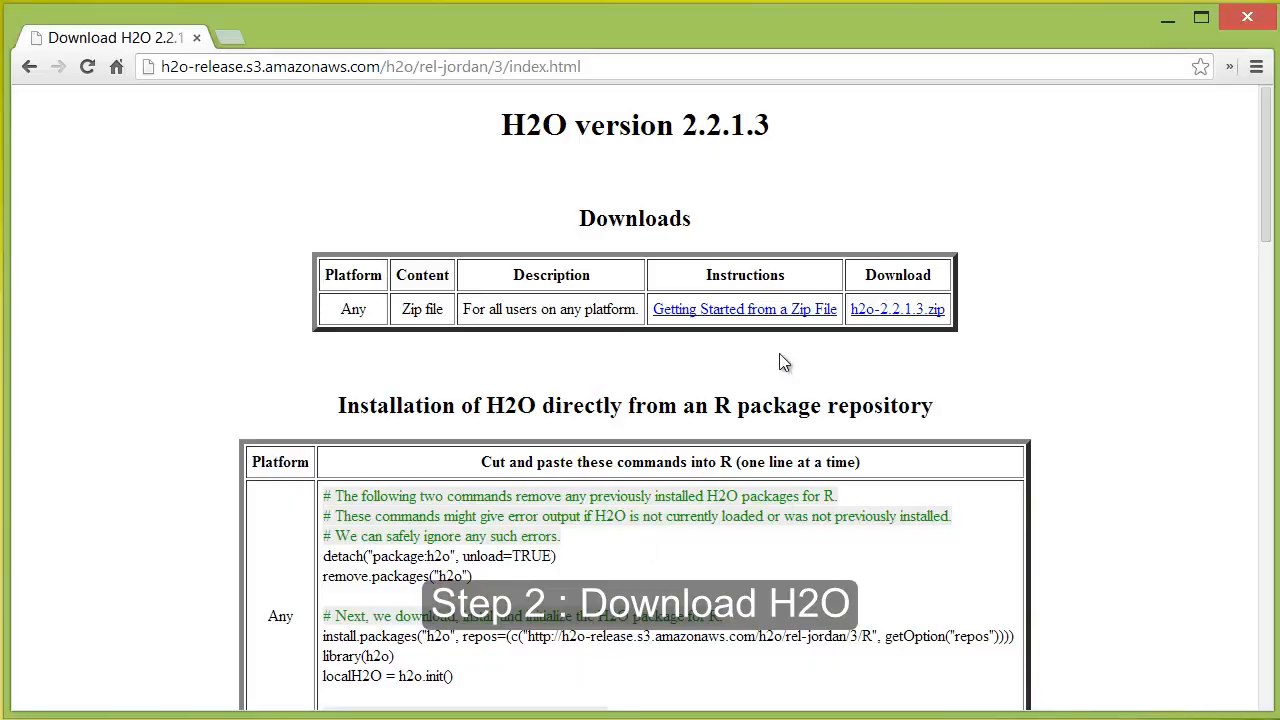
Download h2o-2.2.1.3.zip from the H2O 2.2.1.3 release page.
{"action": "left_click", "coordinate": [897, 309]}
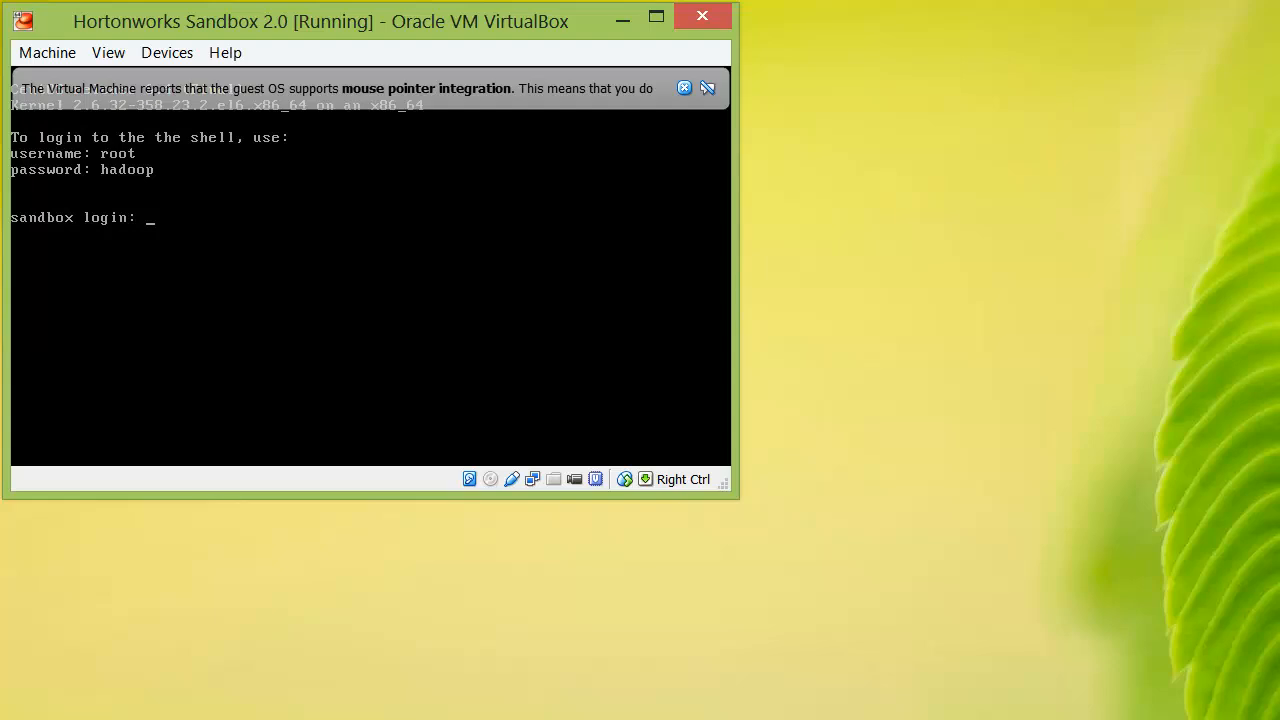
Enter root as the username at the sandbox login prompt.
{"action": "type", "text": "root"}
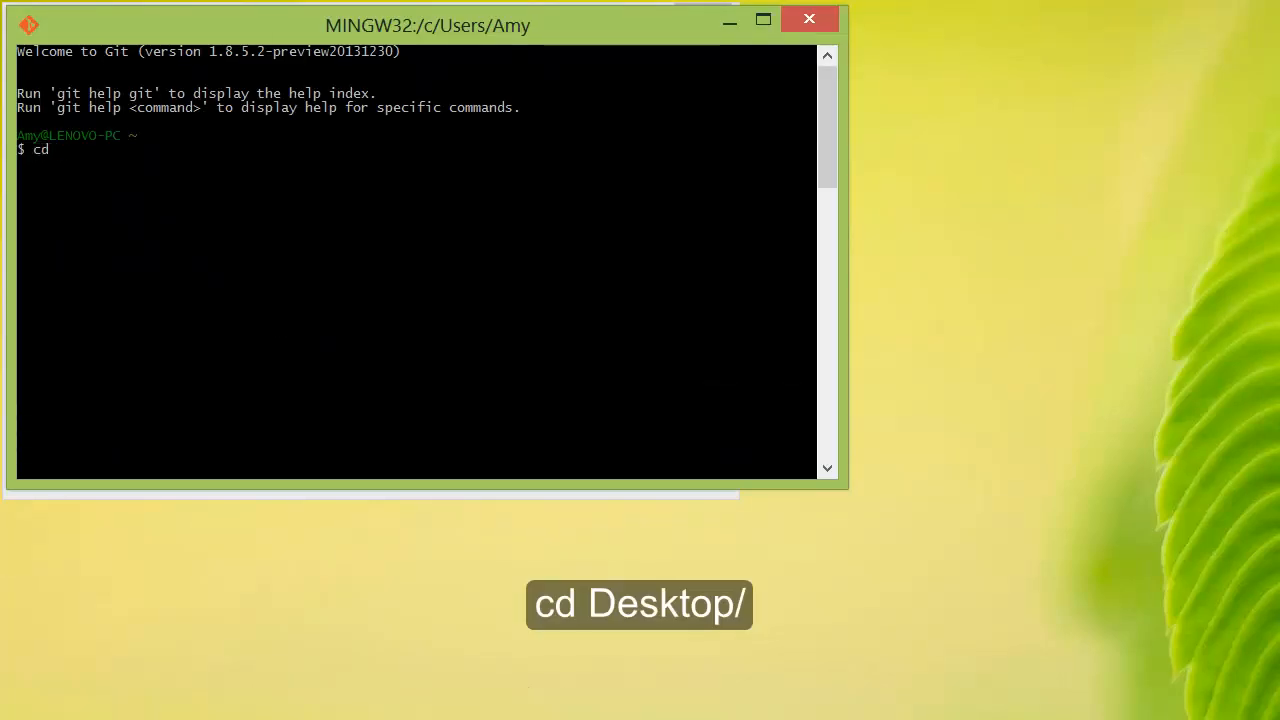
{"action": "type", "text": "Desktop/"}
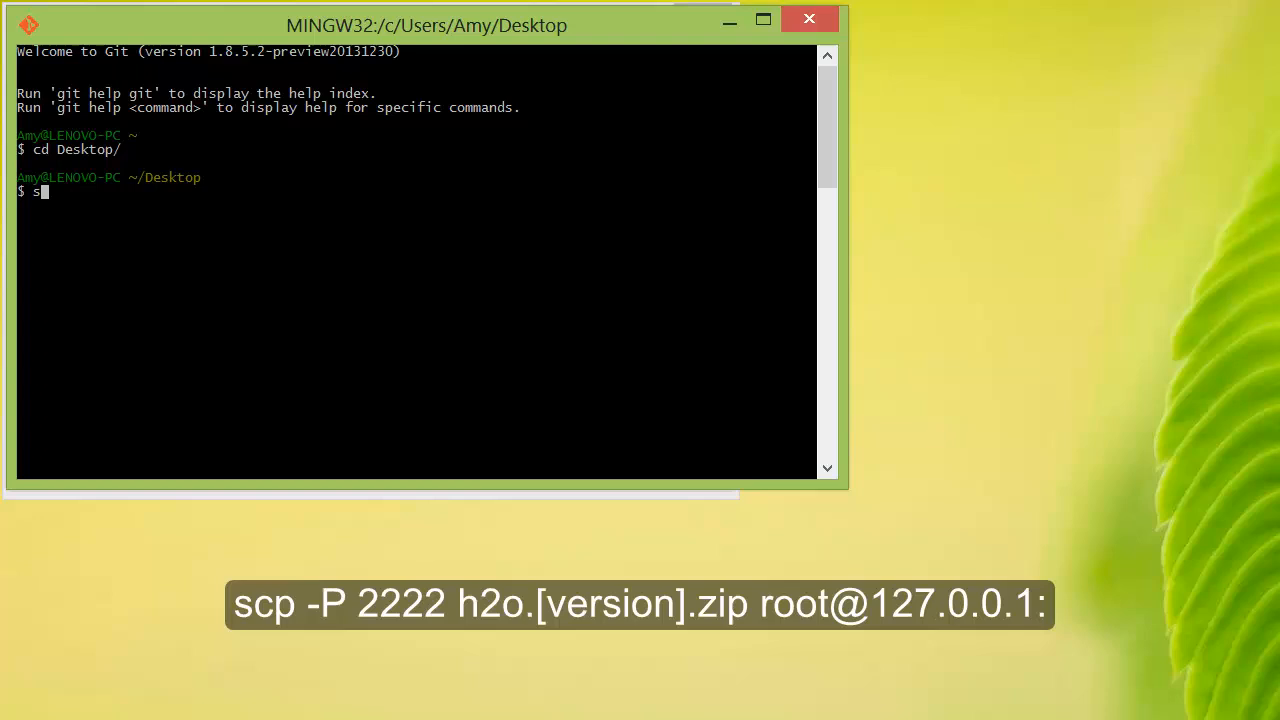
{"action": "type", "text": "cp -P"}
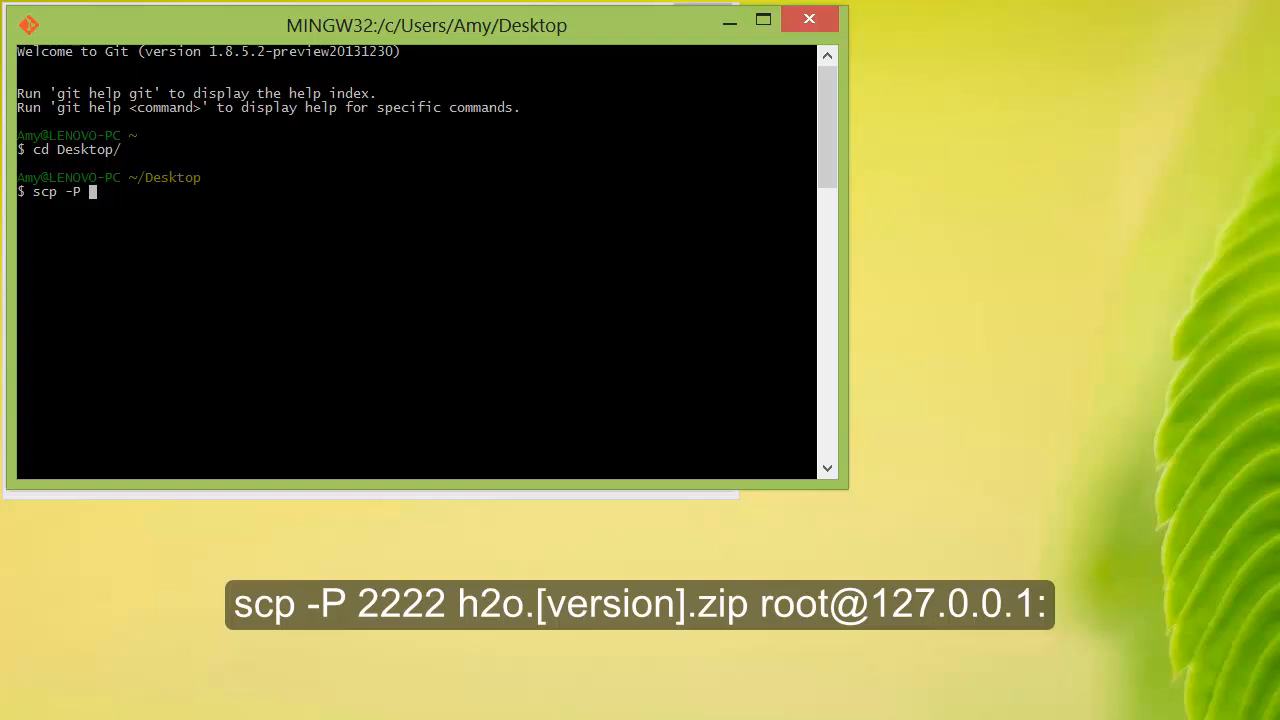
{"action": "type", "text": "2222 h"}
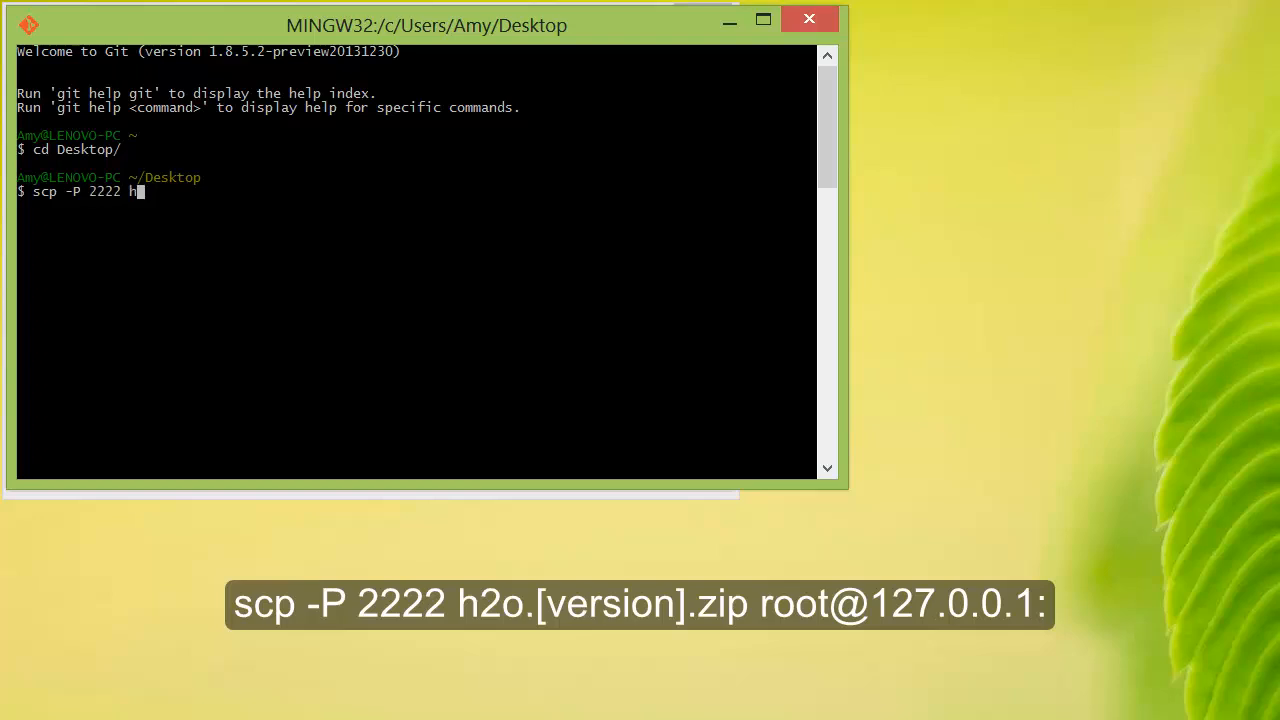
{"action": "type", "text": "2o-2.2.1.3.zip root"}
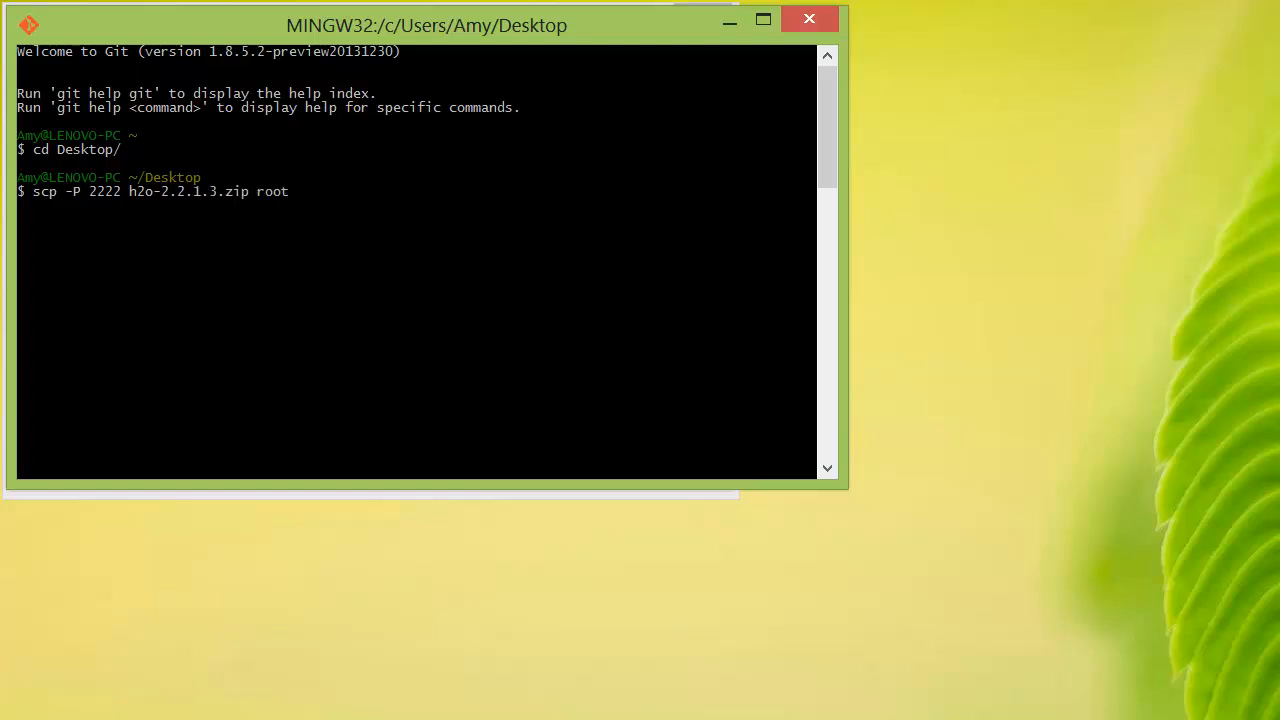
{"action": "type", "text": "@127."}
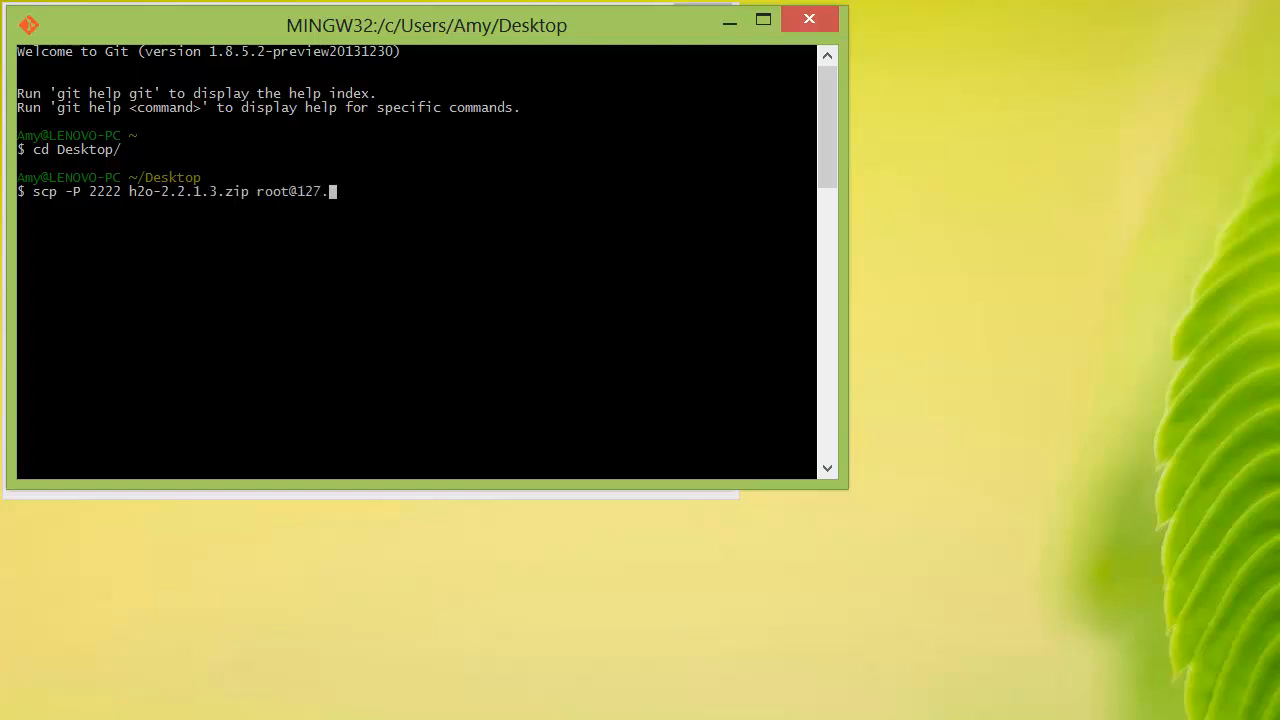
{"action": "type", "text": "0.0.1"}
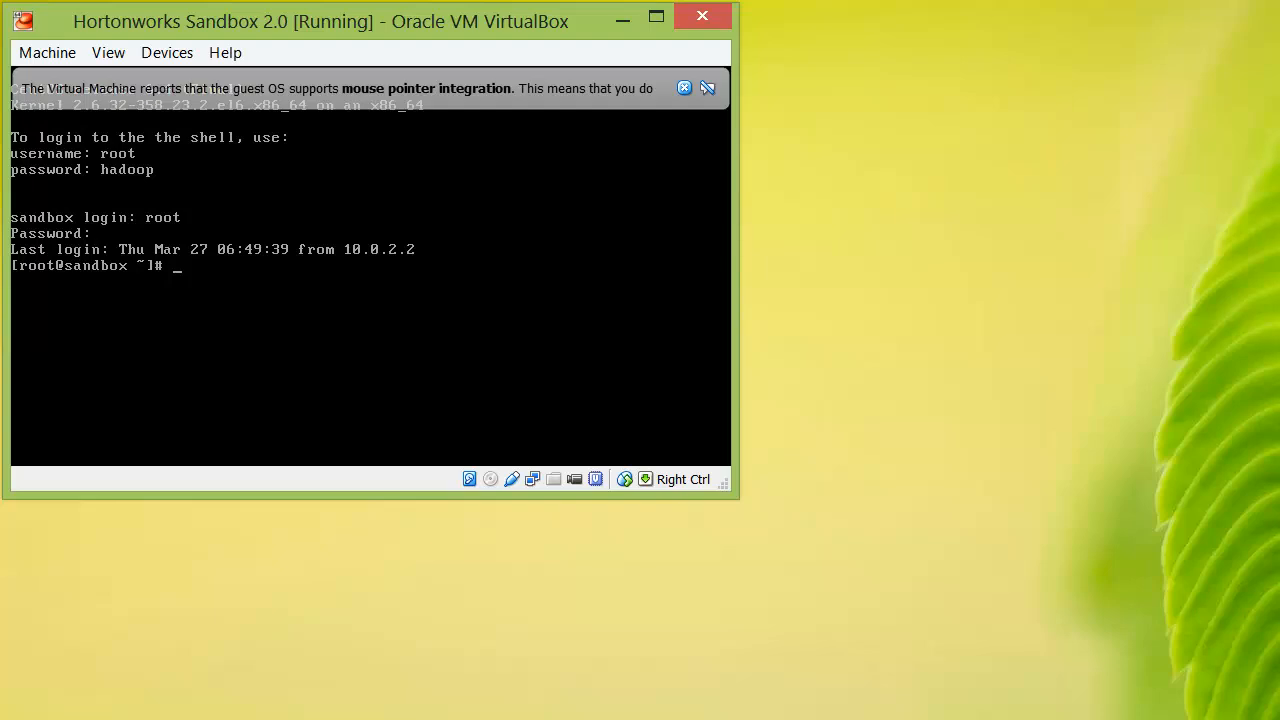
List the sandbox files, unzip h2o-2.2.1.3.zip, and change into h2o-2.2.1.3.
{"action": "type", "text": "l"}
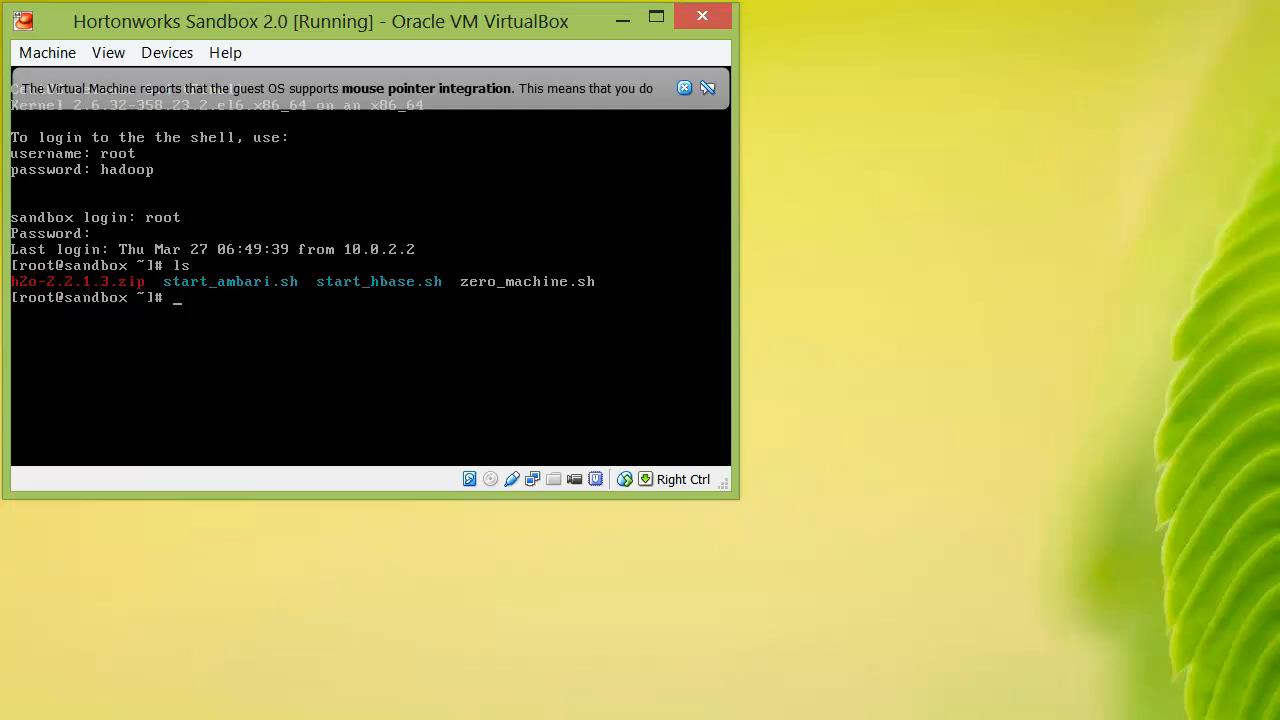
{"action": "type", "text": "un"}
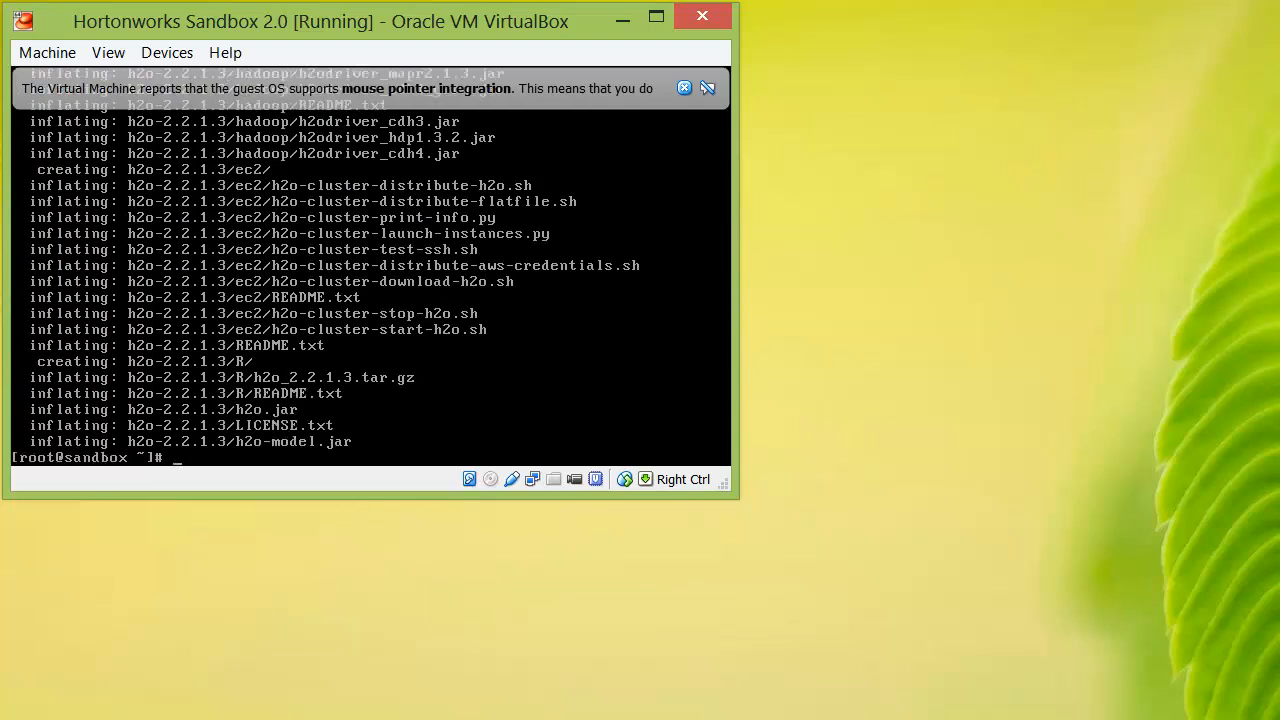
{"action": "type", "text": "cd h2o-2.2.1.3/"}
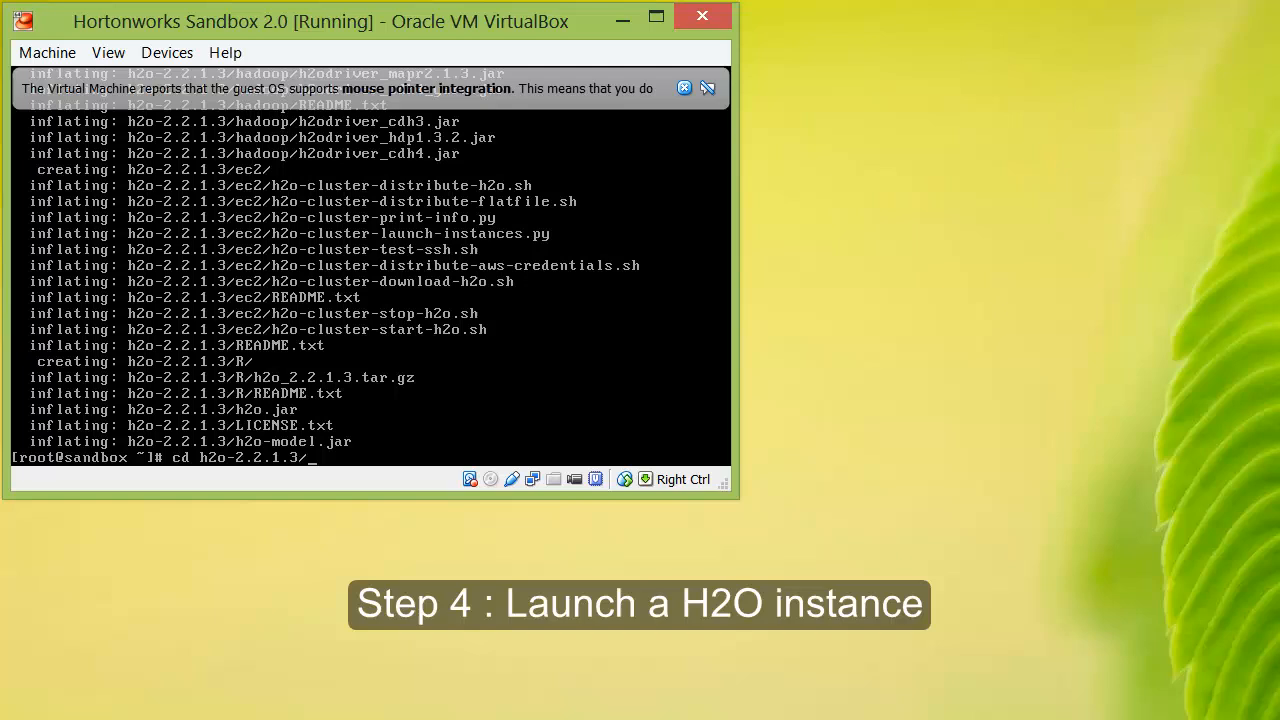
In the hadoop folder, run h2odriver_hdp2.0.6.jar with ../h2o.jar, 1g memory, one node.
{"action": "type", "text": "hadoop"}
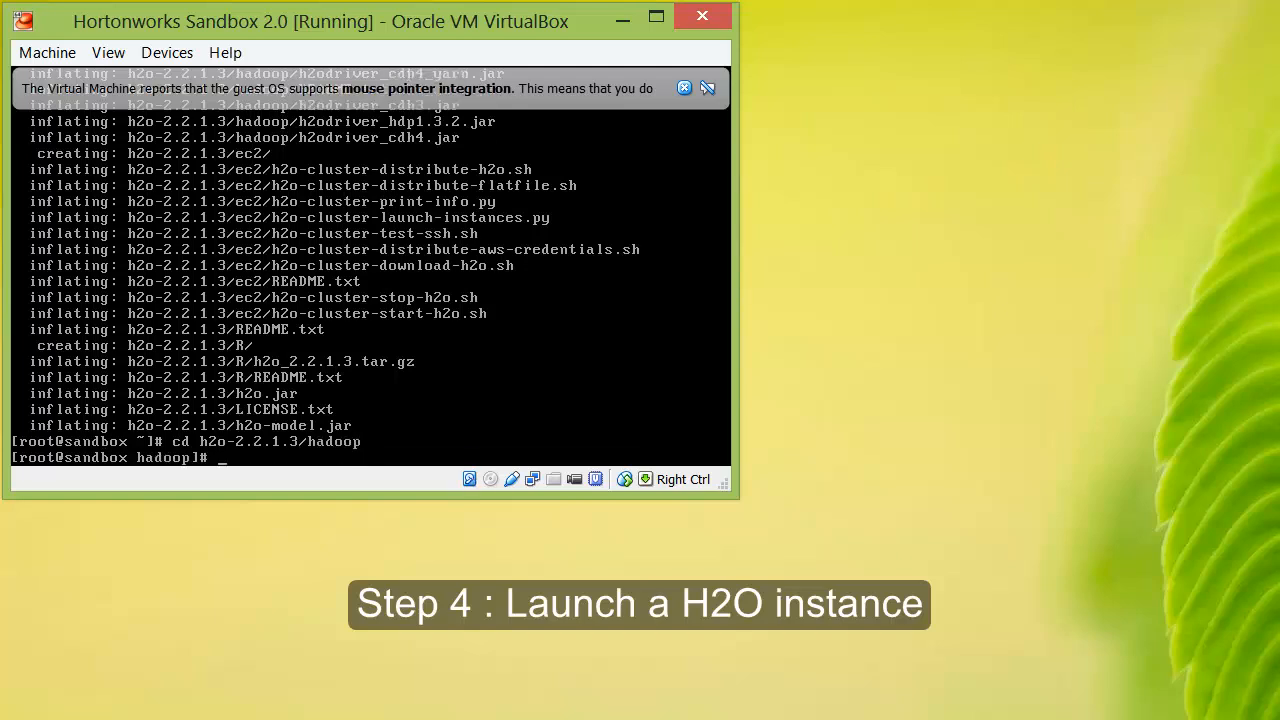
{"action": "type", "text": "ls"}
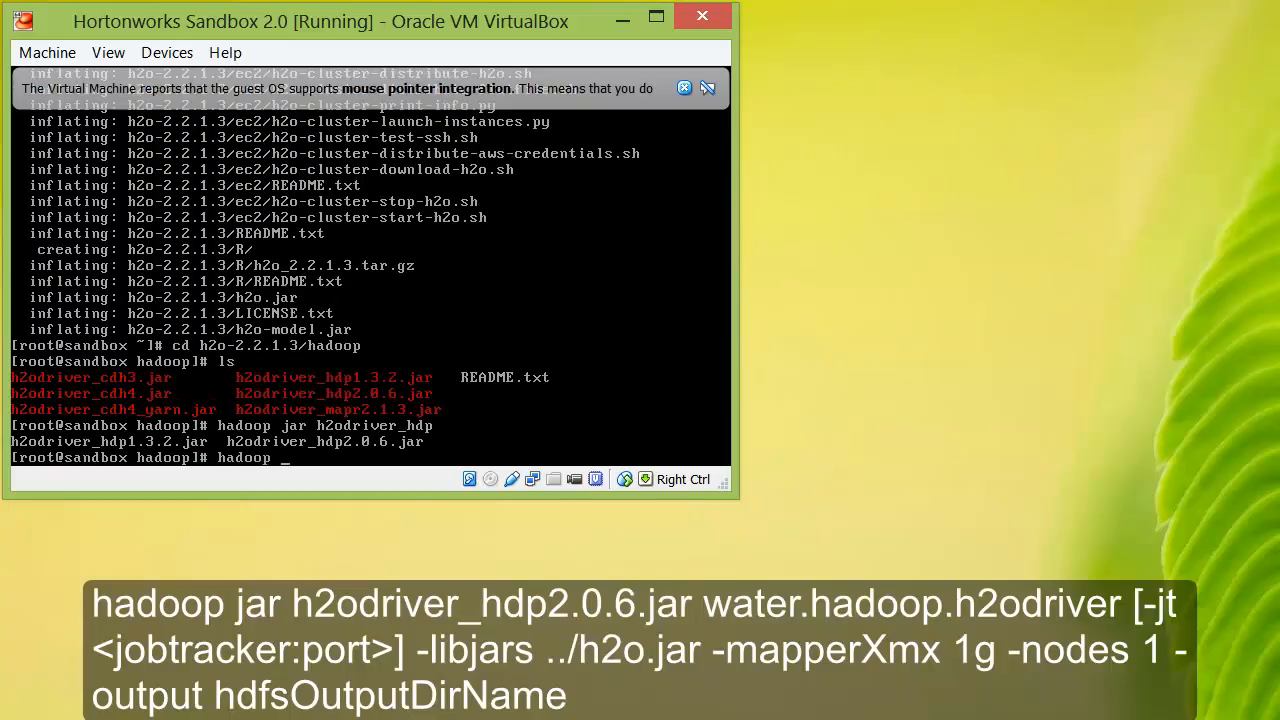
{"action": "type", "text": "jar h2odriver_hdp2.0.6.jar water.hadoop.h2od"}
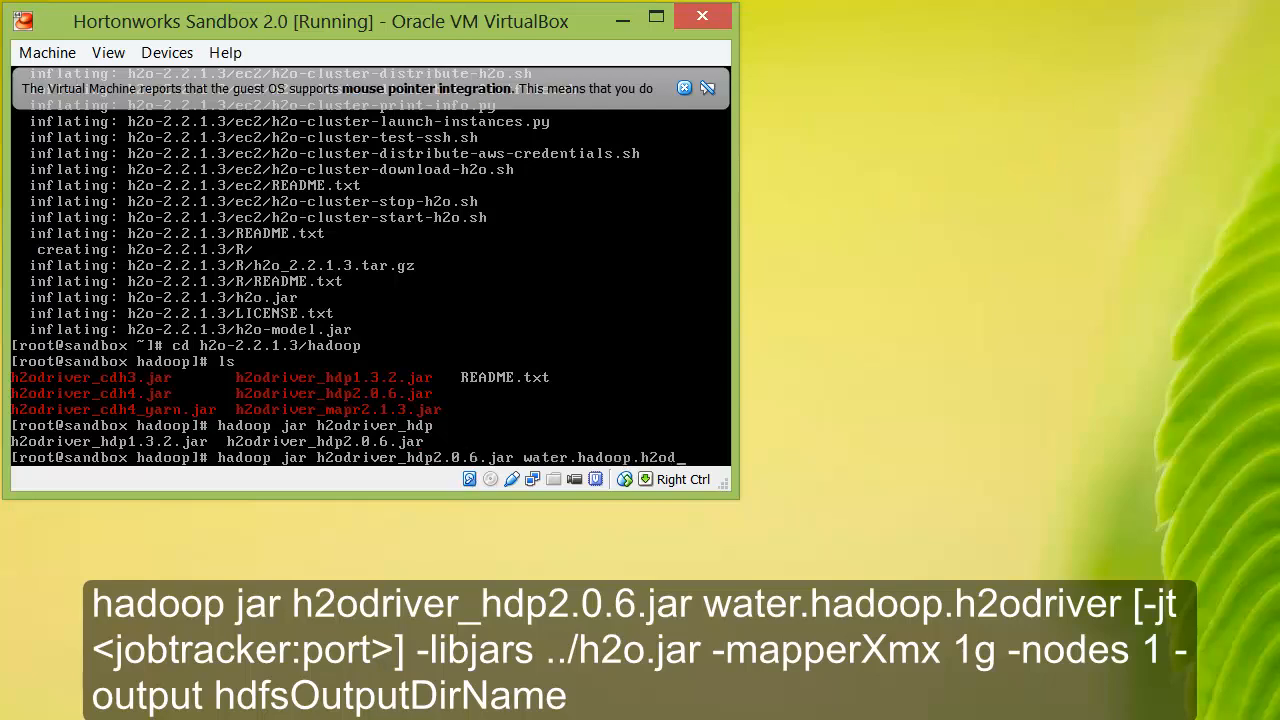
{"action": "type", "text": "-libjars"}
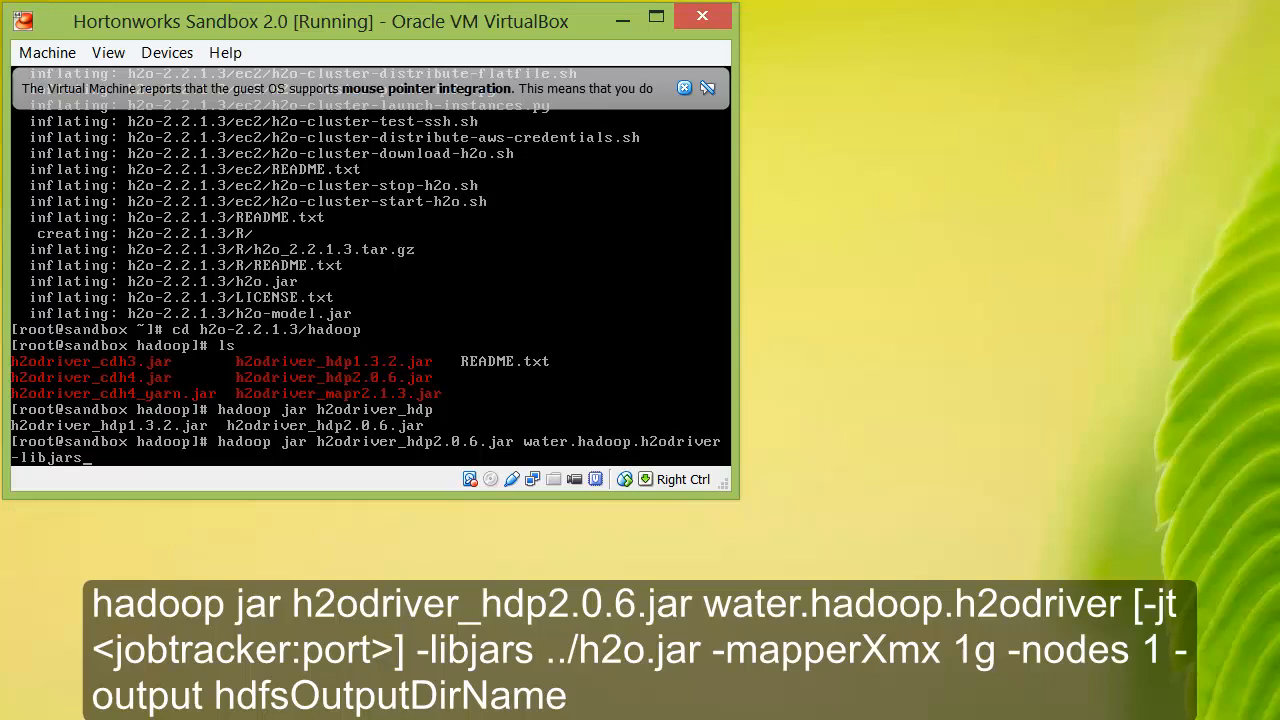
{"action": "type", "text": "../h2o.jar -mapperXmx 1g -nodes 1 -output"}
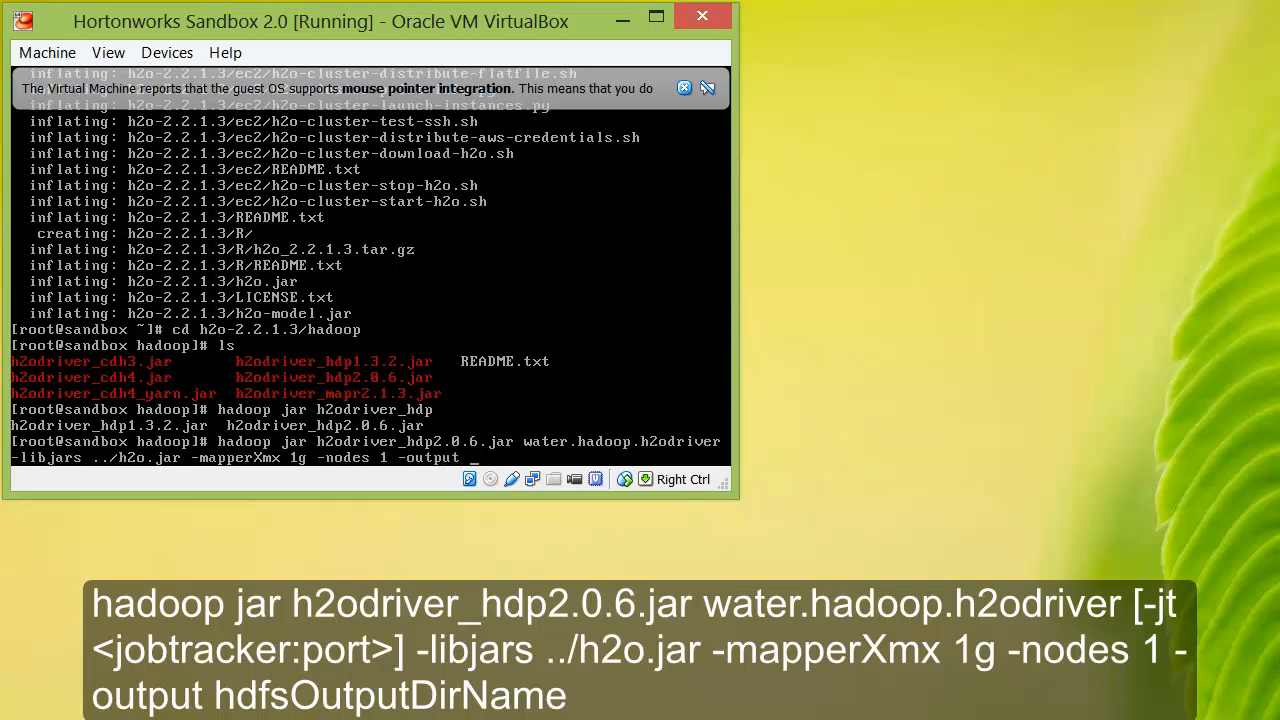
{"action": "type", "text": "OutputName"}
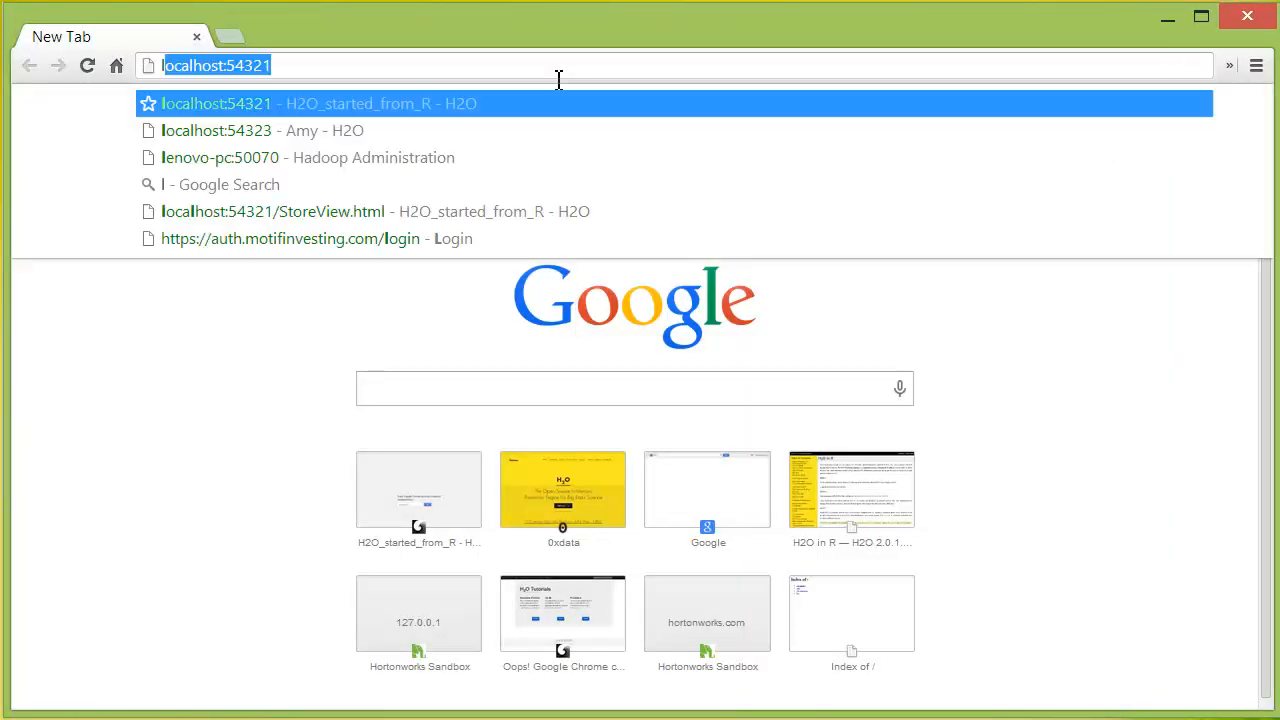
Open localhost in Chrome and view the running H2O_90507 job details in Hue's Job Browser.
{"action": "type", "text": "localhost:8000/about/"}
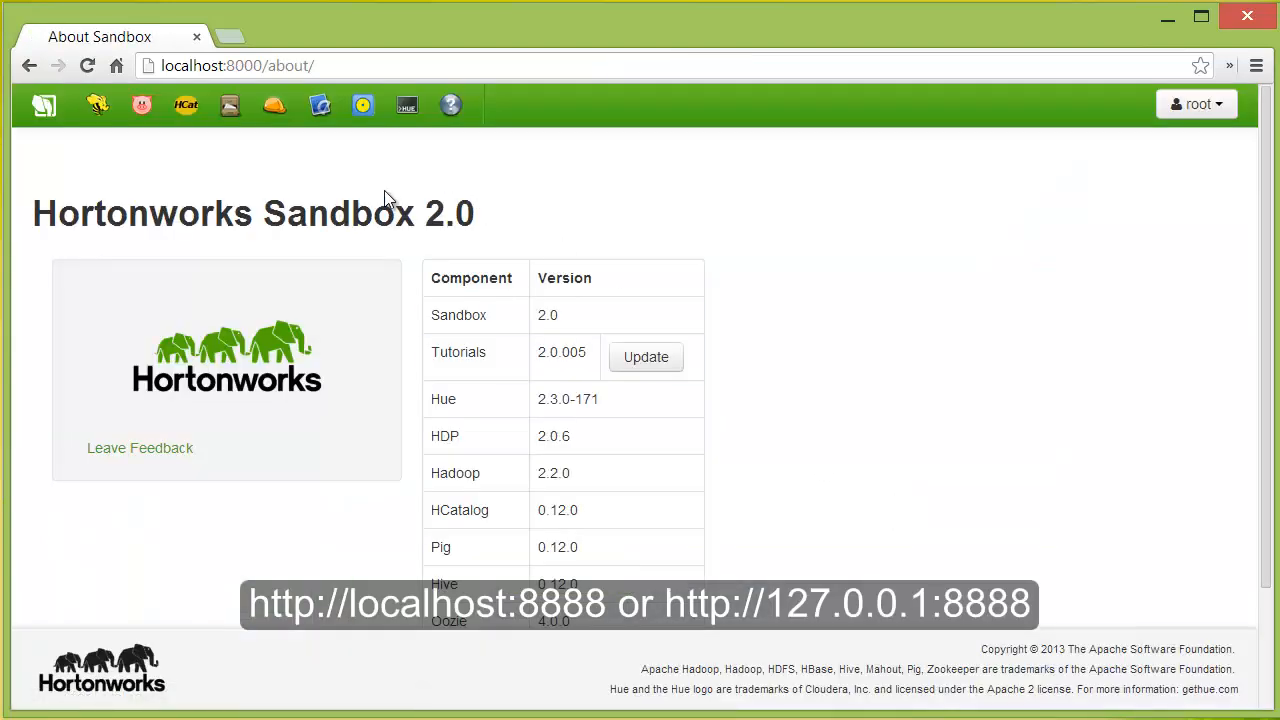
{"action": "mouse_move", "coordinate": [142, 104]}
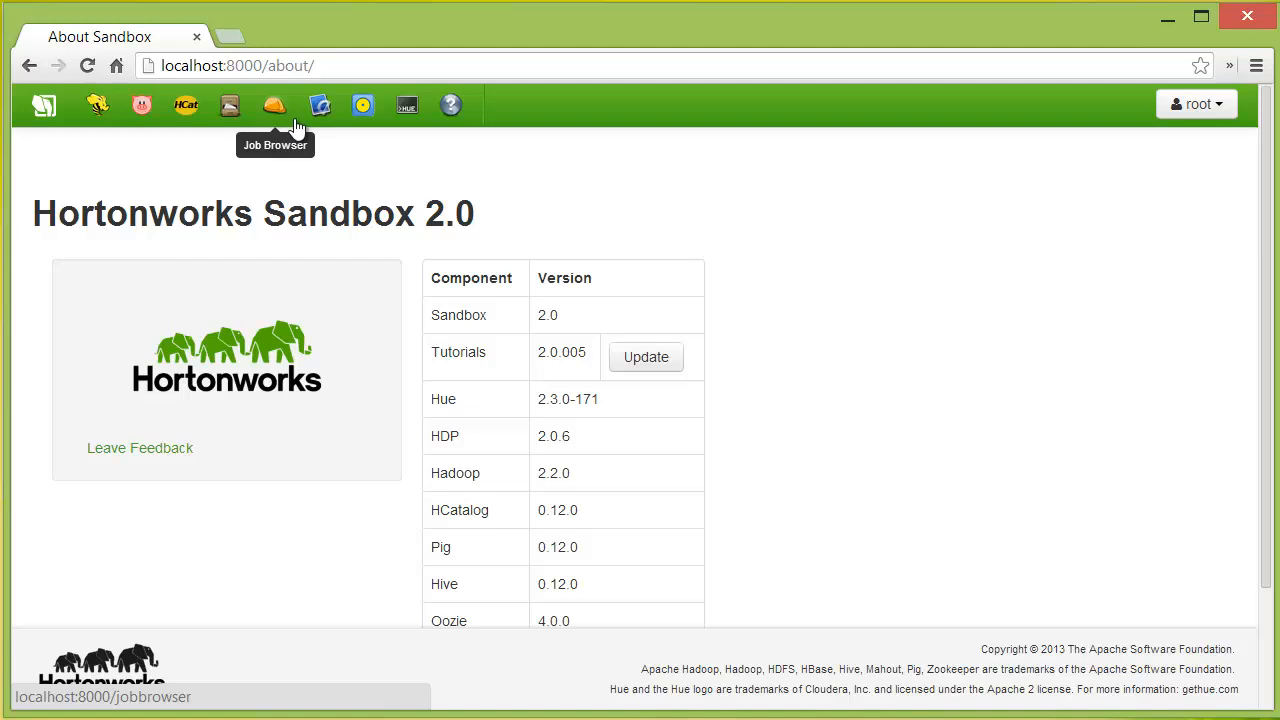
{"action": "left_click", "coordinate": [274, 104]}
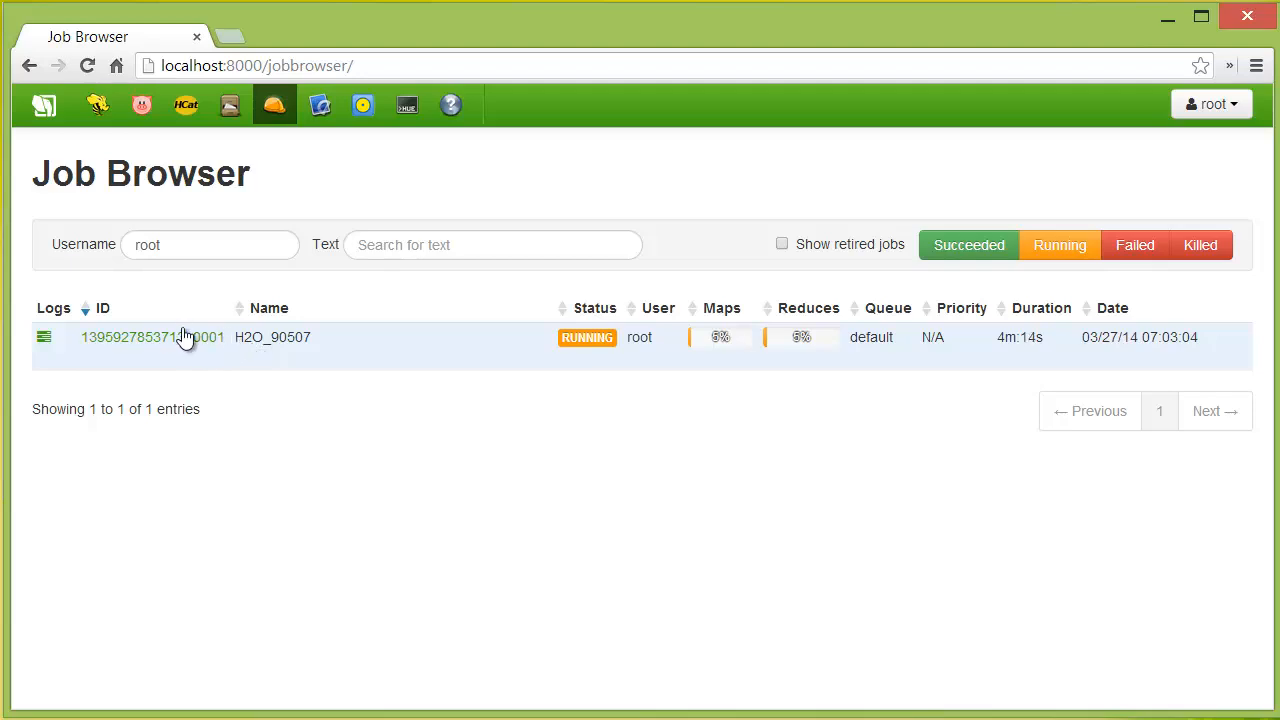
{"action": "left_click", "coordinate": [152, 337]}
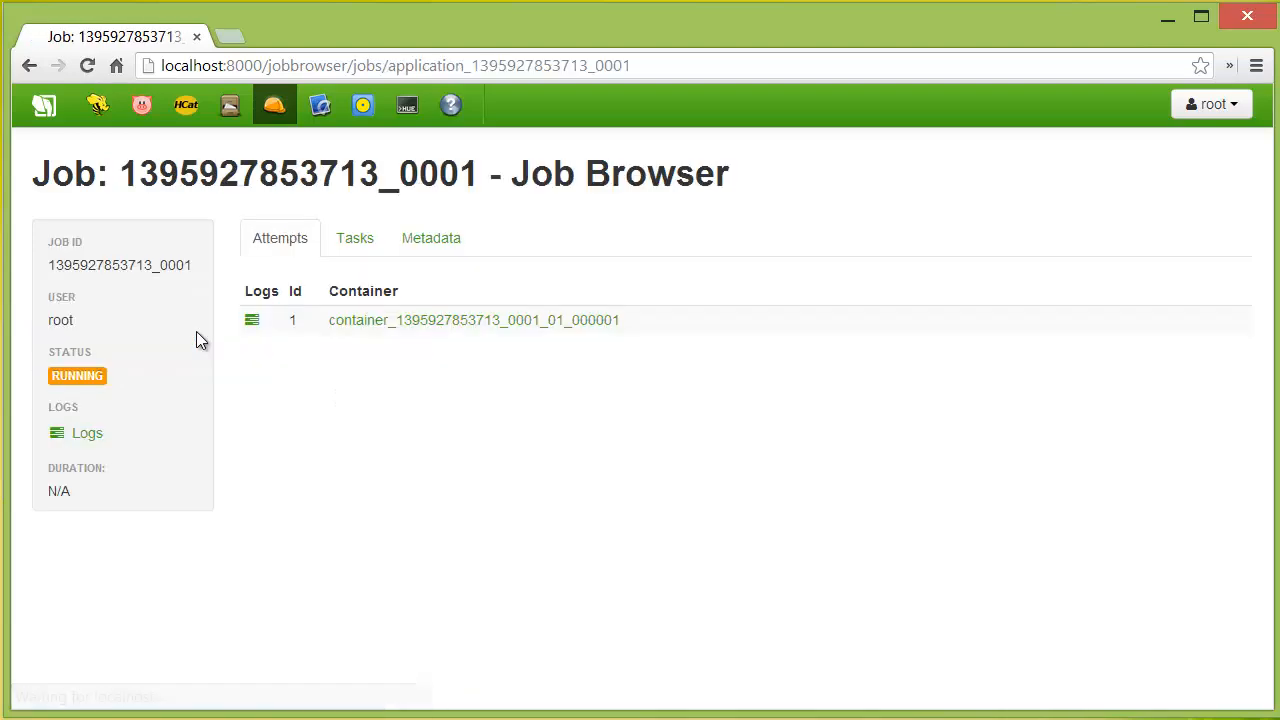
{"action": "left_click", "coordinate": [228, 36]}
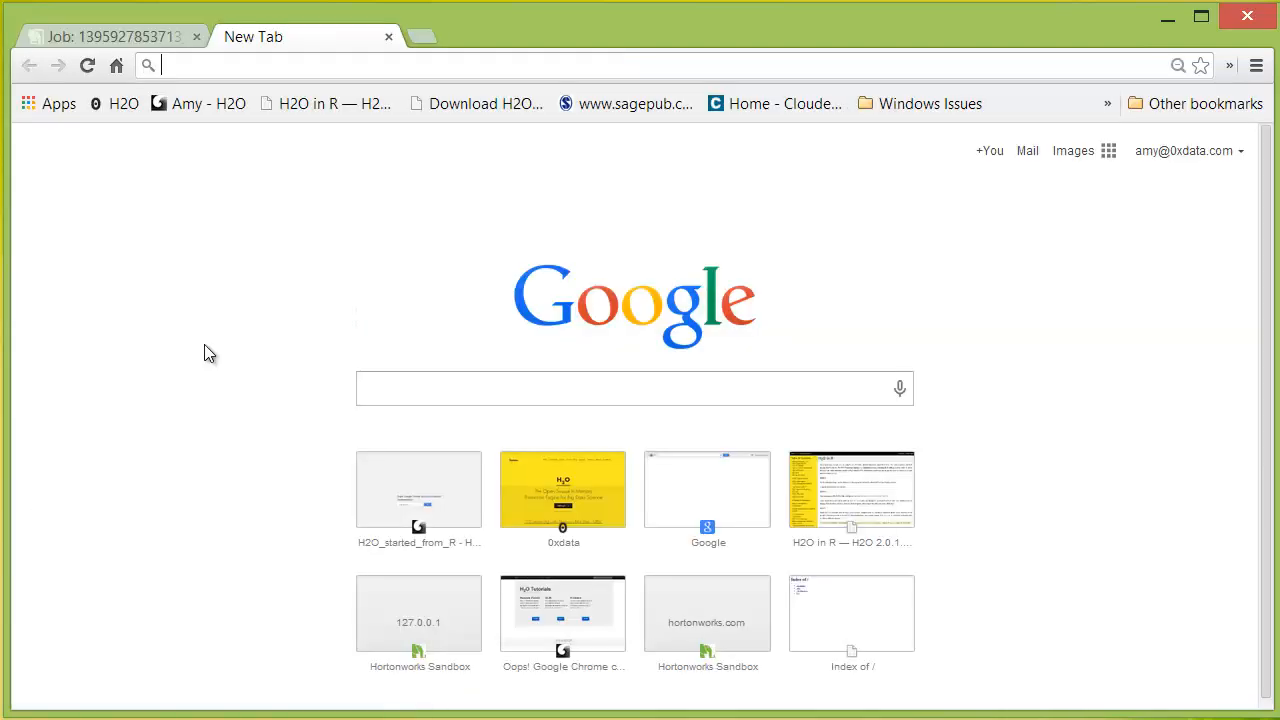
{"action": "type", "text": "http://192.168.56.101:54321/"}
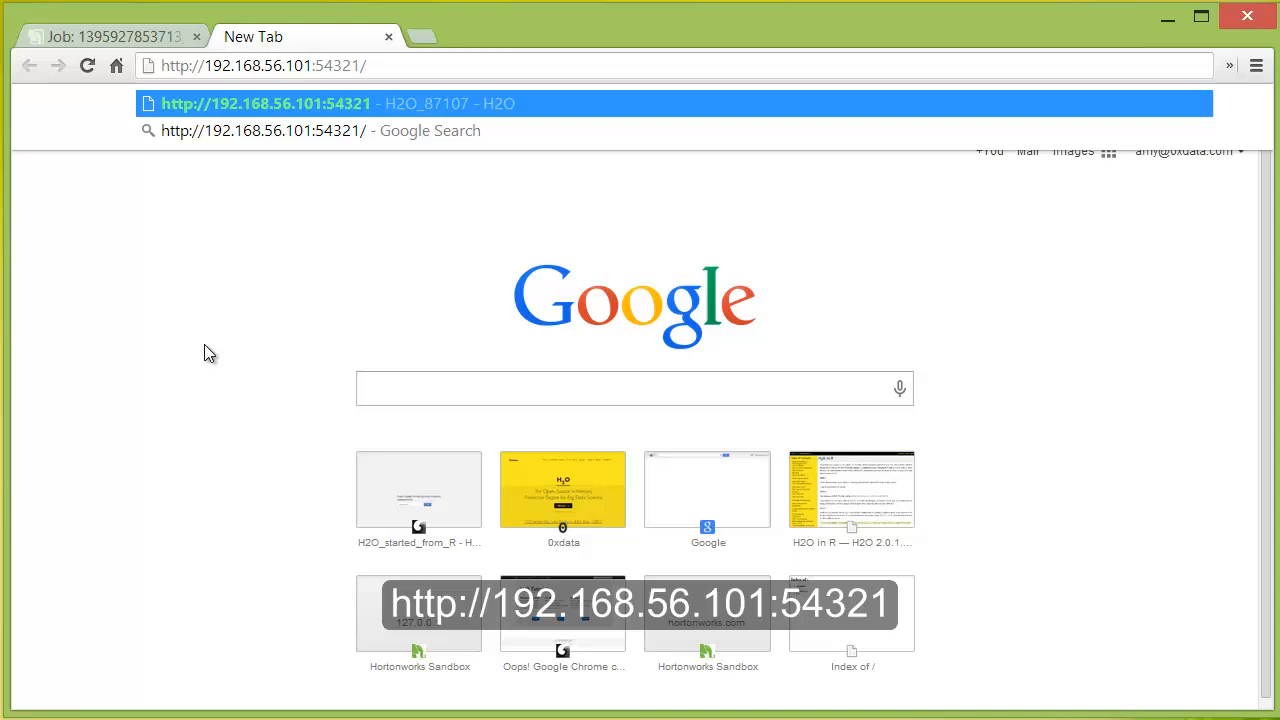
{"action": "left_click", "coordinate": [265, 103]}
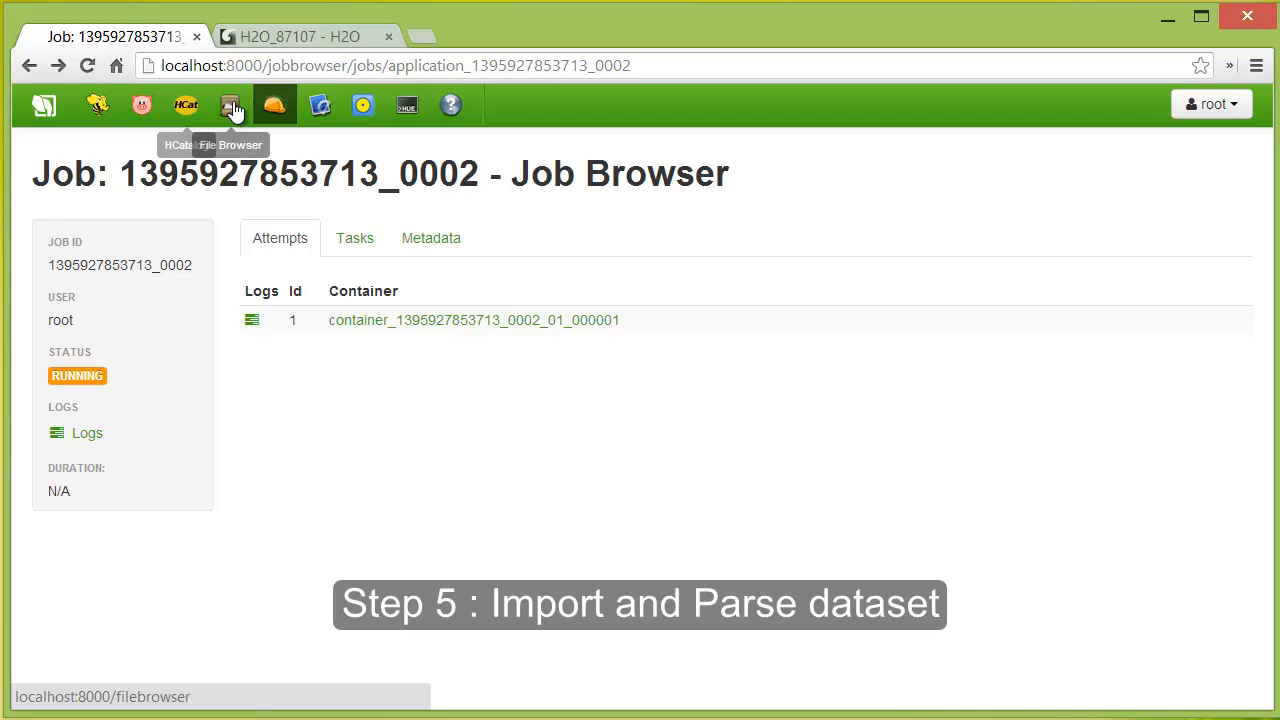
Confirm airlines_all.05p.csv is in Hue's HDFS datasets folder, then switch back to H2O.
{"action": "left_click", "coordinate": [230, 105]}
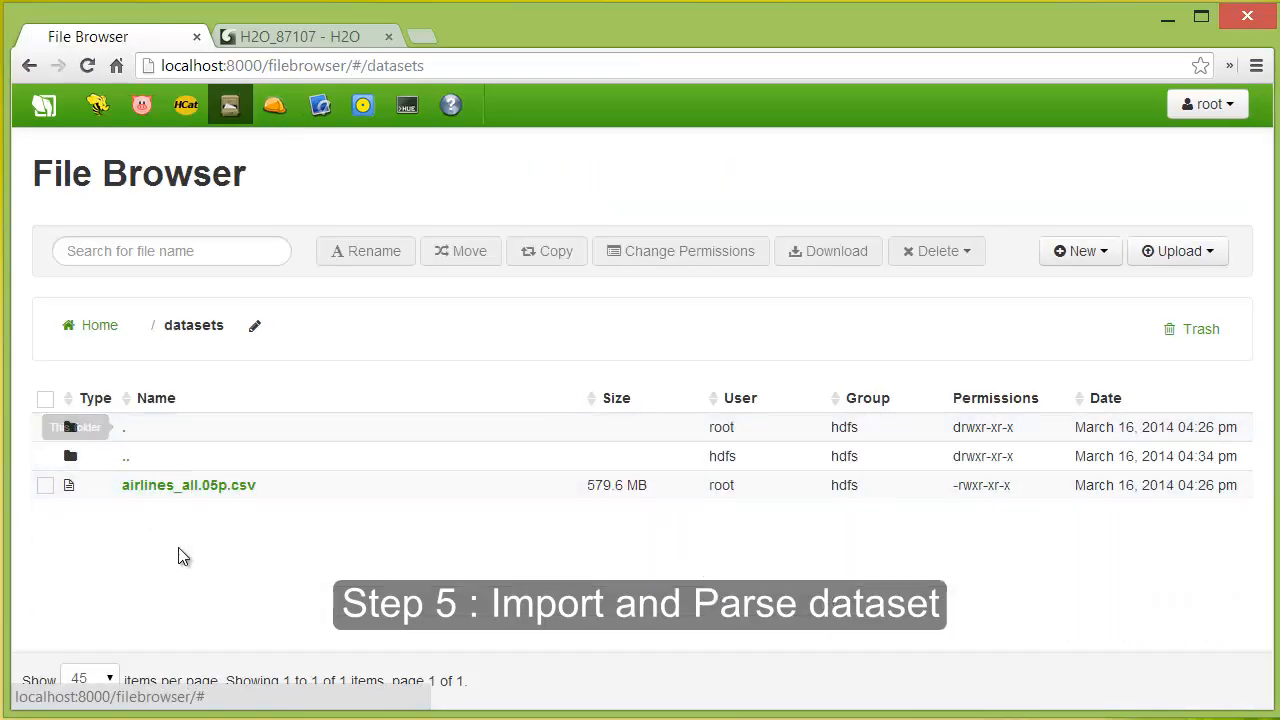
{"action": "mouse_move", "coordinate": [235, 471]}
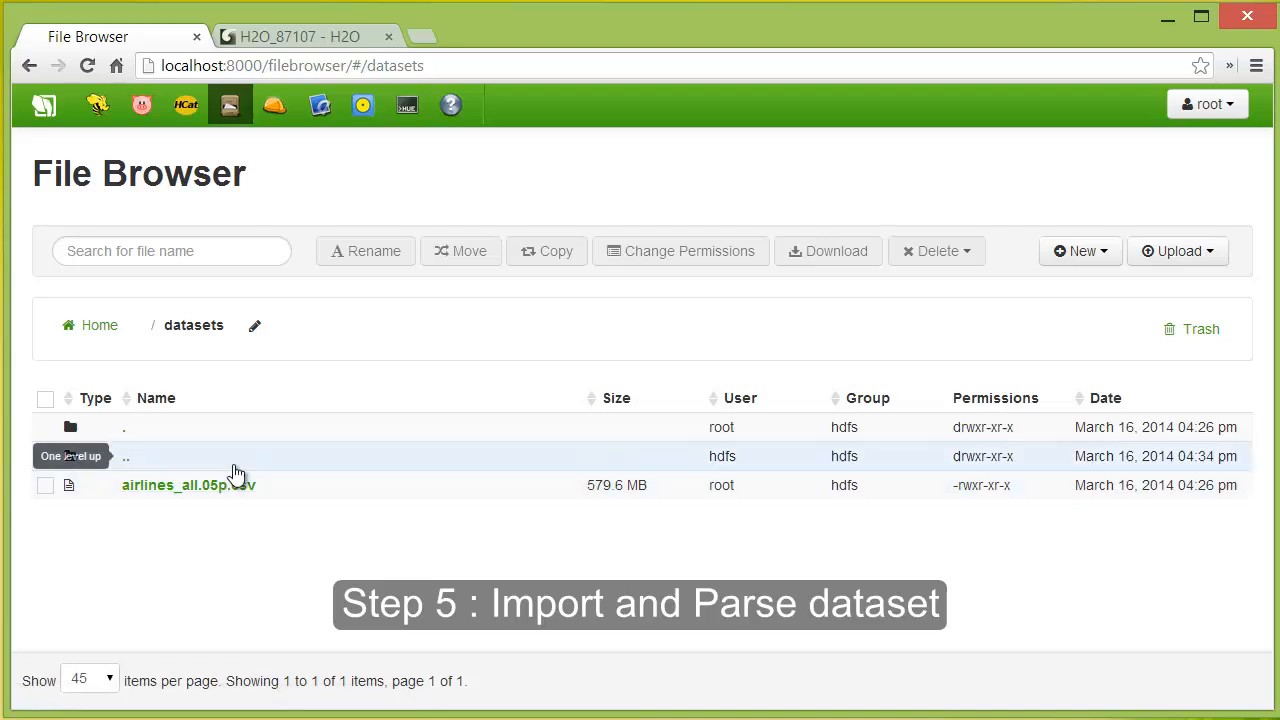
{"action": "left_click", "coordinate": [140, 103]}
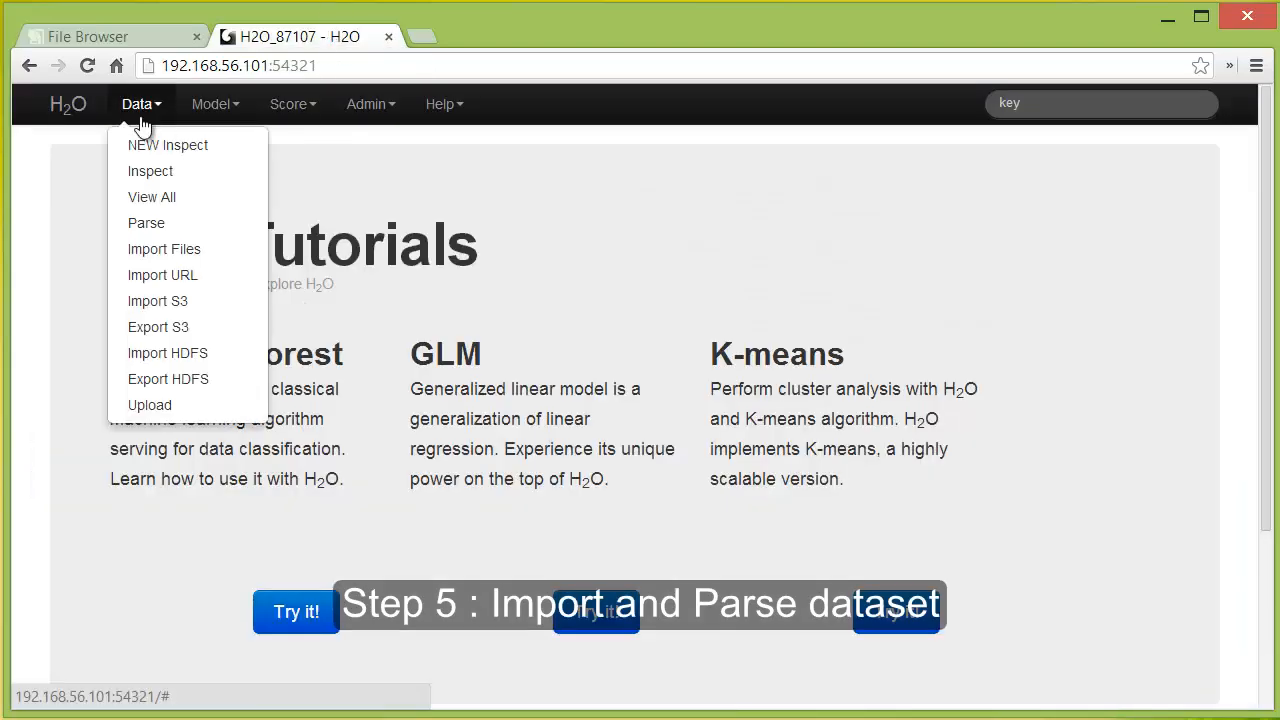
{"action": "mouse_move", "coordinate": [167, 353]}
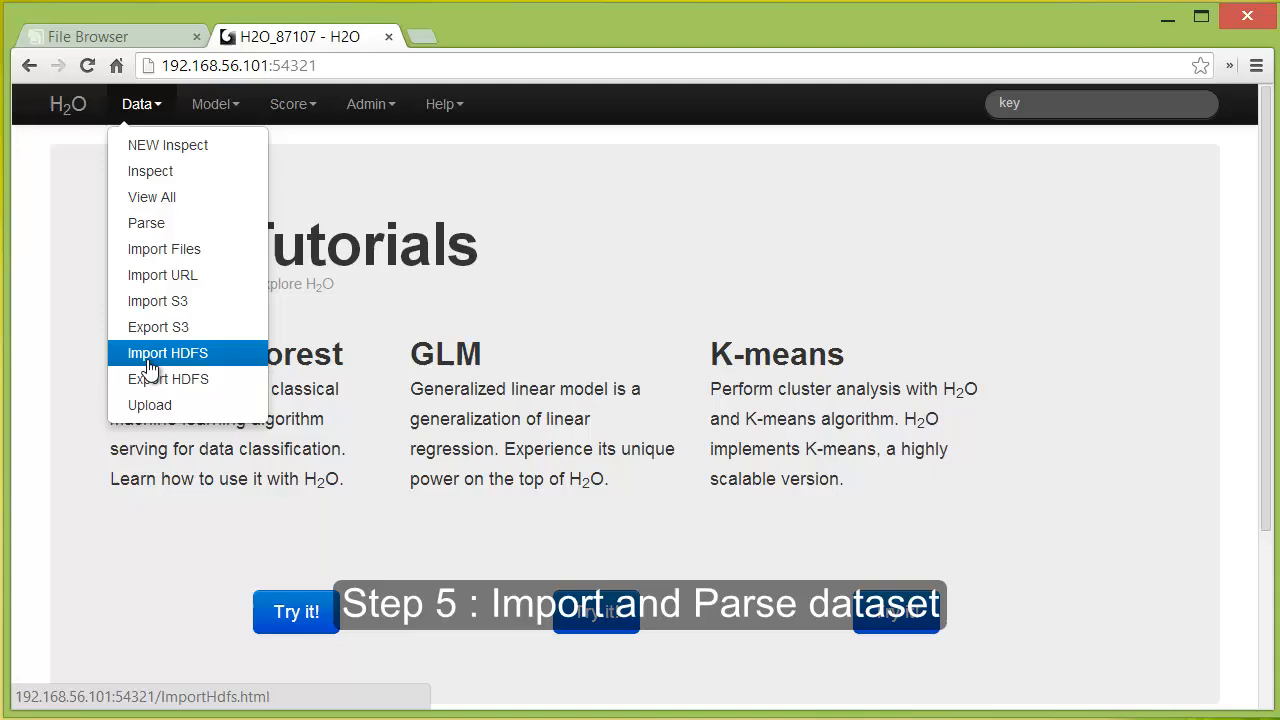
Import airlines_all.05p.csv from its HDFS datasets path using Data > Import HDFS.
{"action": "left_click", "coordinate": [167, 352]}
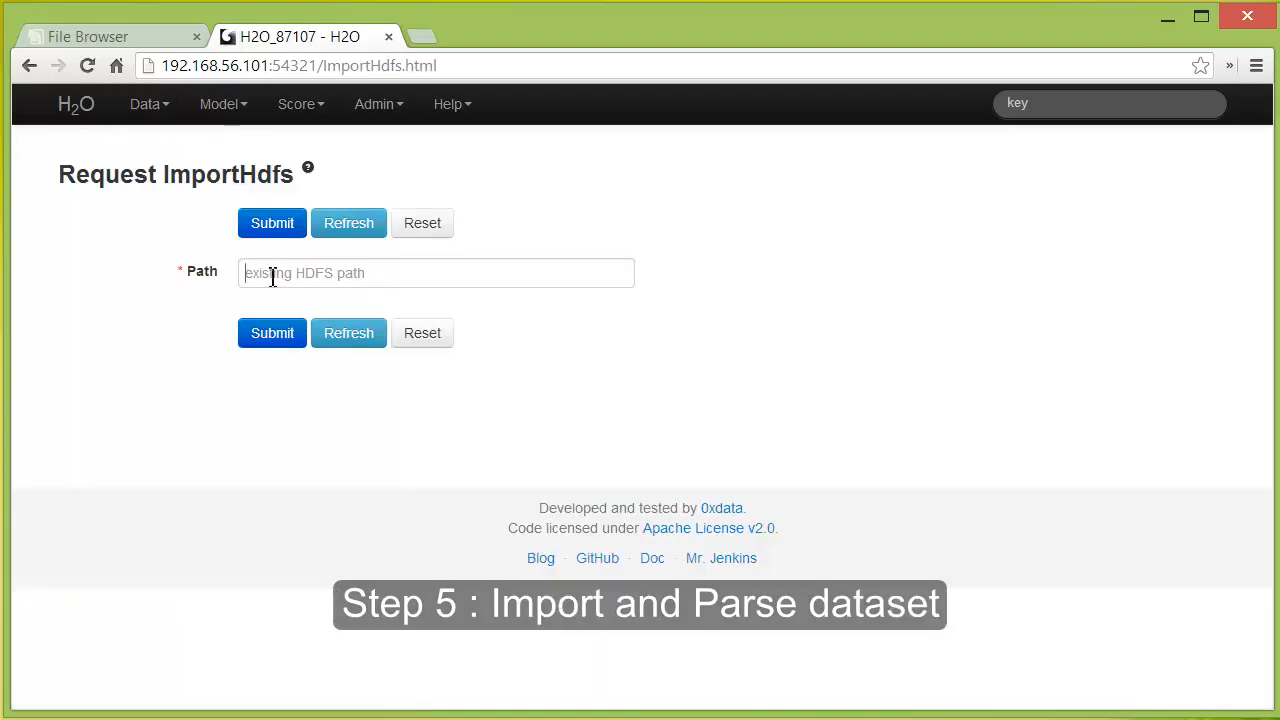
{"action": "type", "text": "hdfs://sandbox.hortonworks.com:8020/datasets/"}
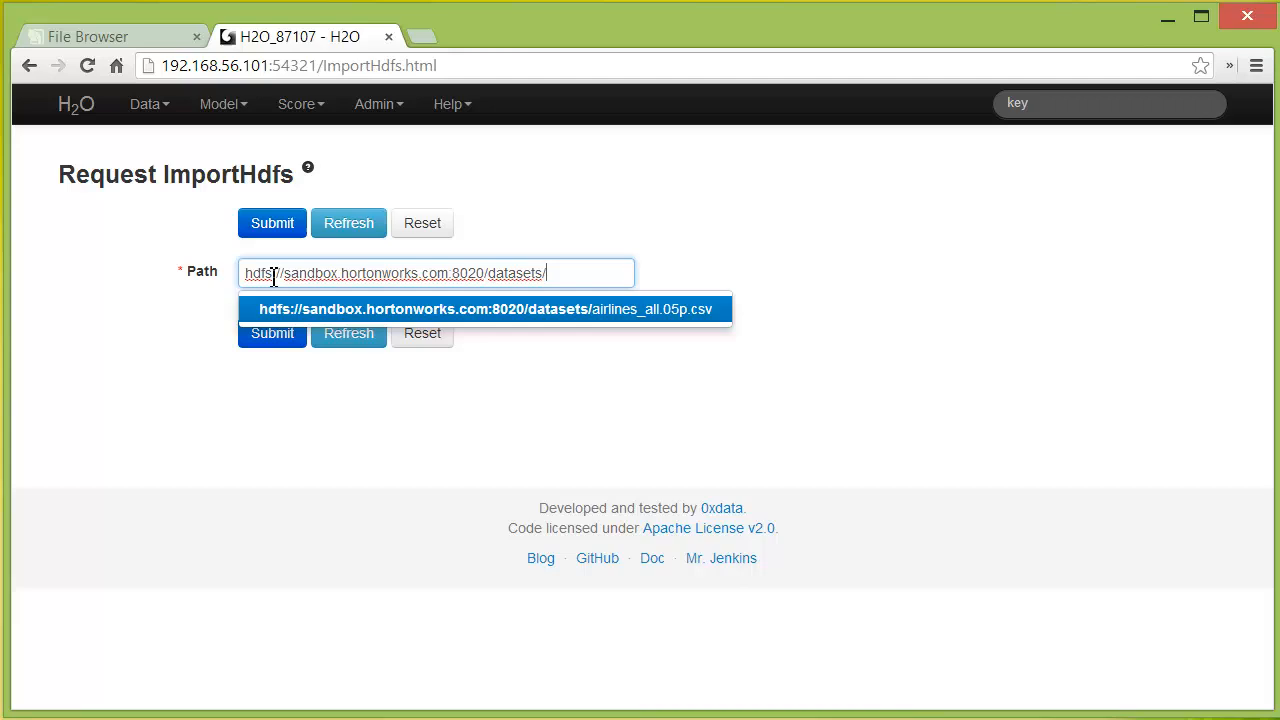
{"action": "left_click", "coordinate": [485, 308]}
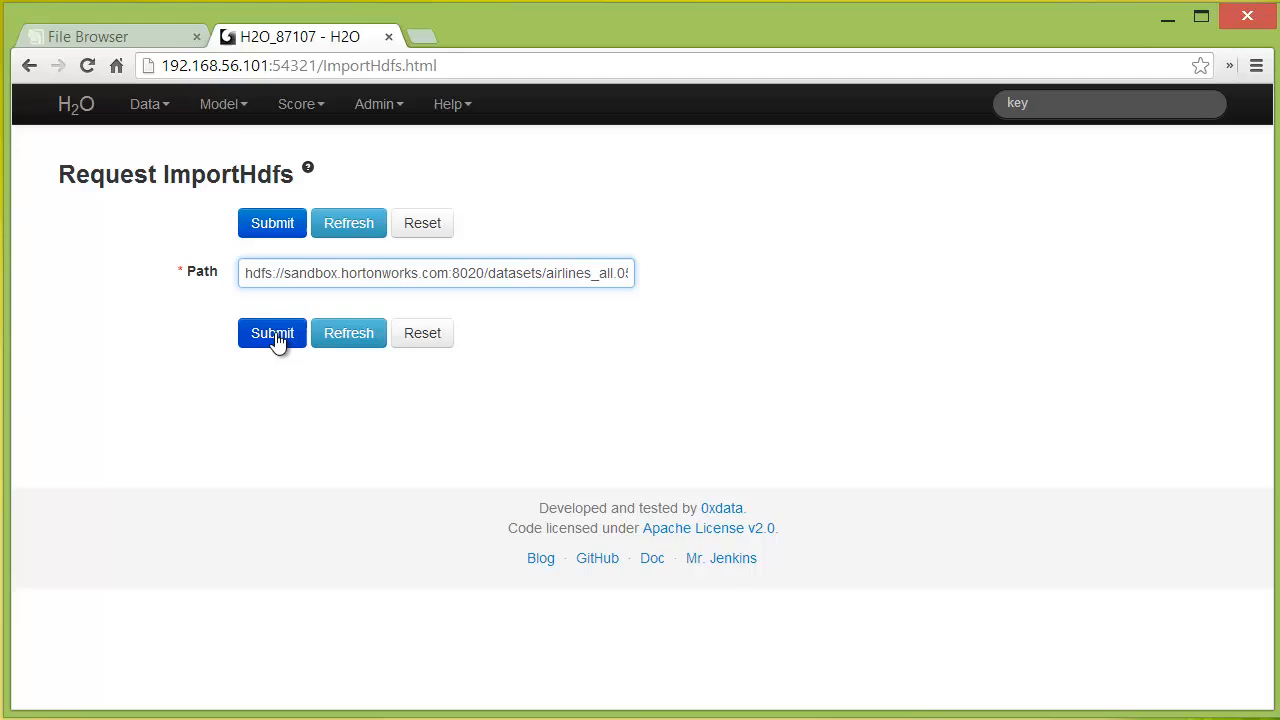
{"action": "left_click", "coordinate": [272, 333]}
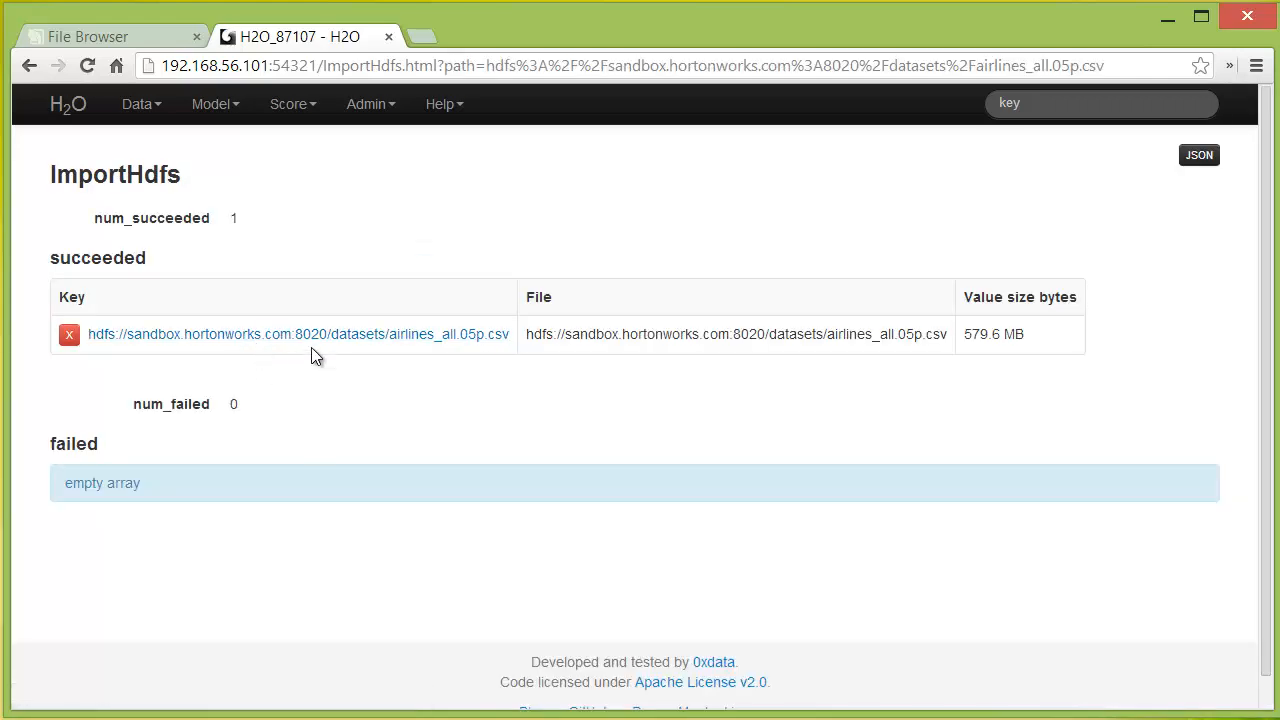
{"action": "mouse_move", "coordinate": [300, 334]}
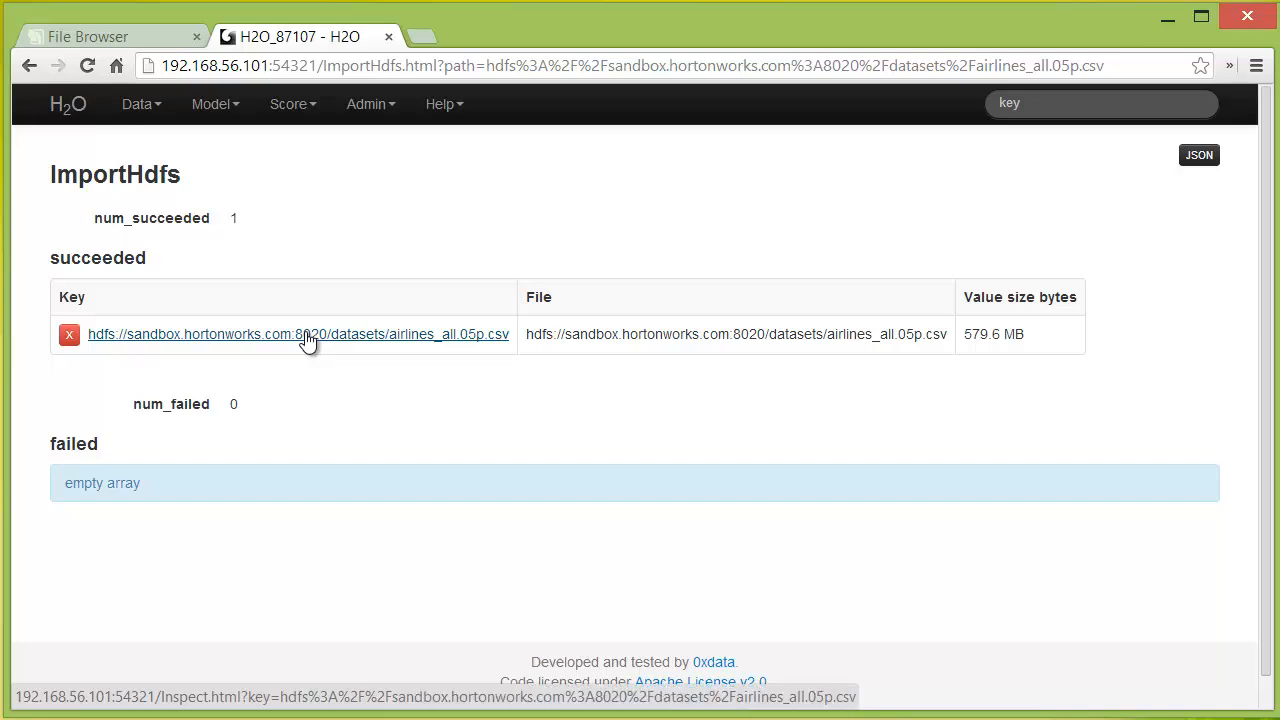
Parse the imported airline key into airlines_all_05p.hex using the detected settings.
{"action": "left_click", "coordinate": [297, 334]}
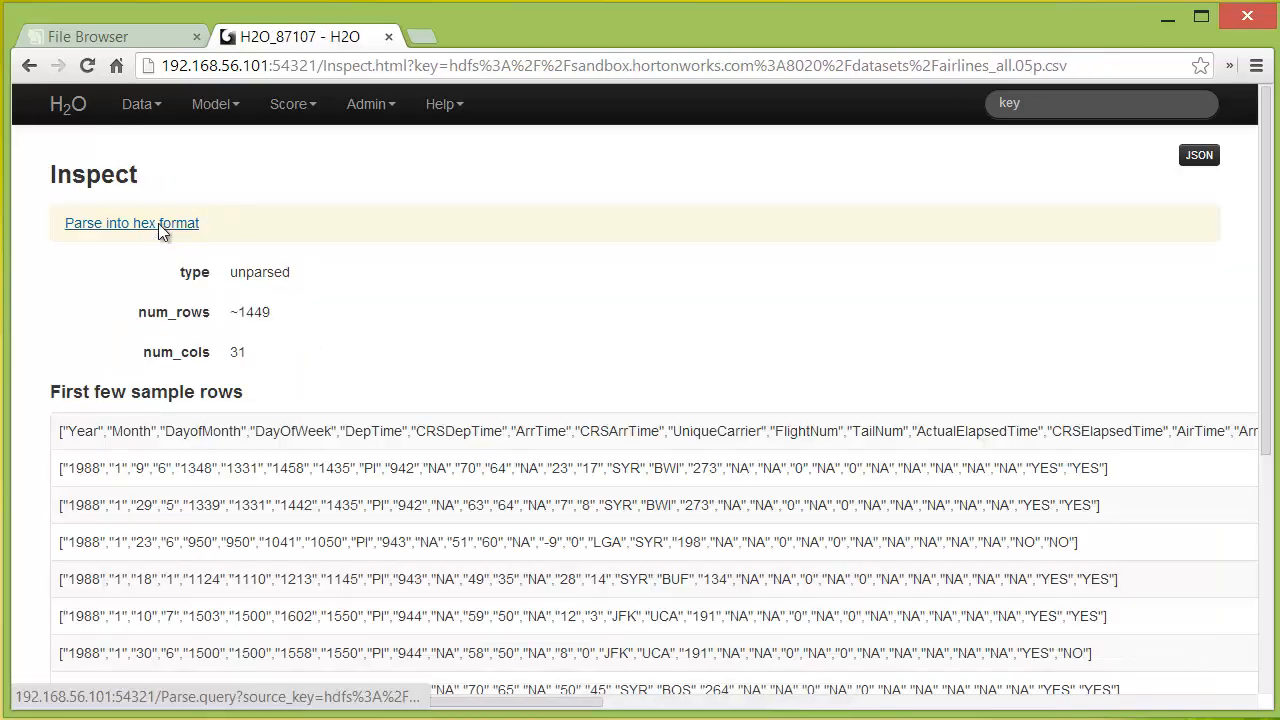
{"action": "left_click", "coordinate": [131, 223]}
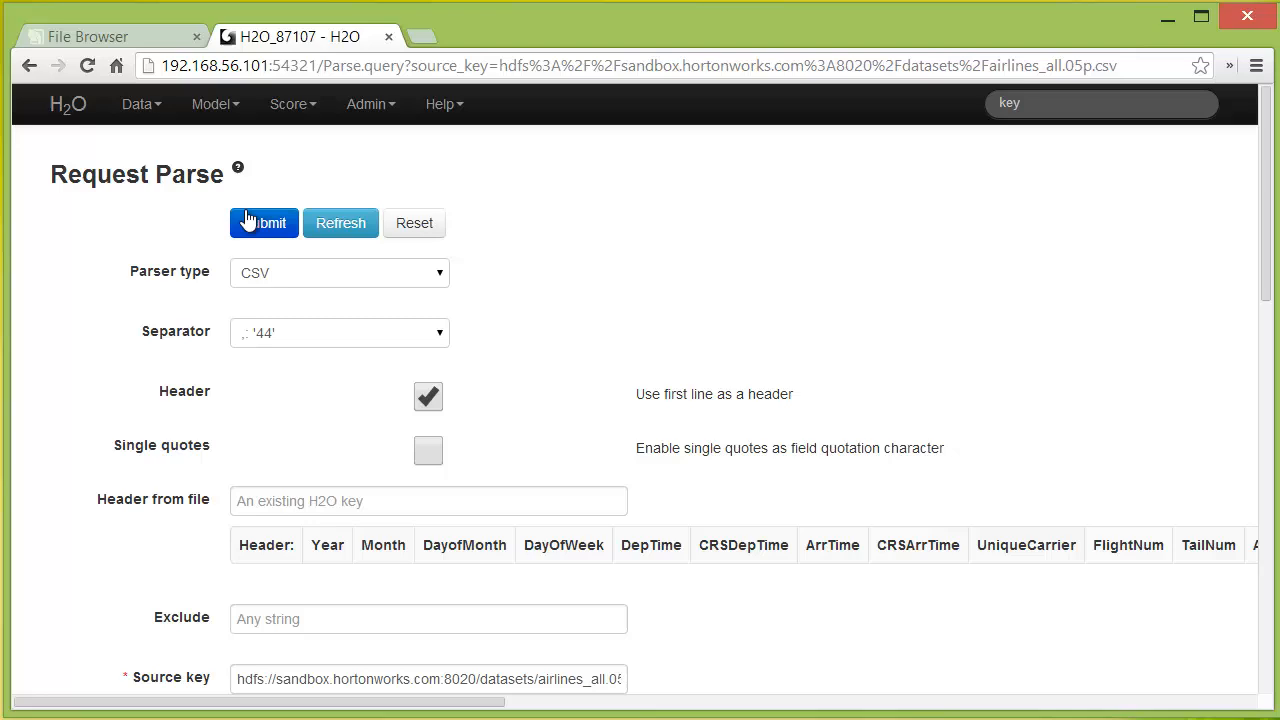
{"action": "left_click", "coordinate": [263, 222]}
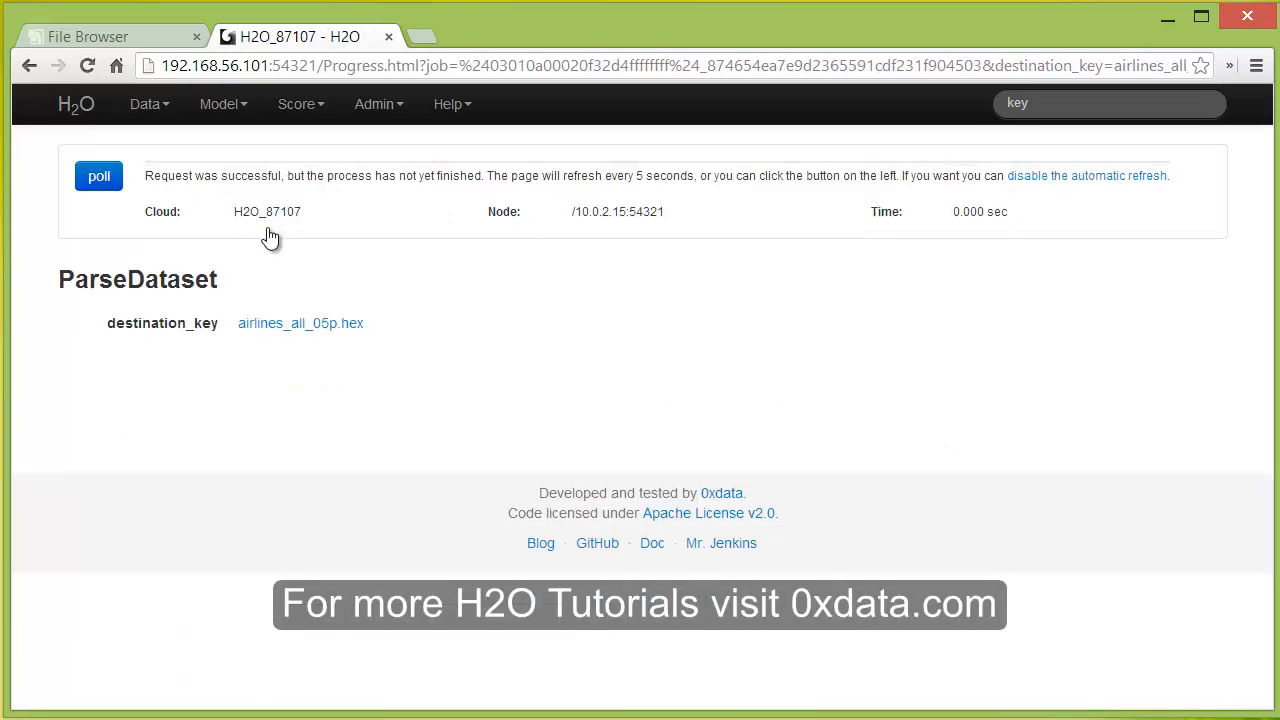